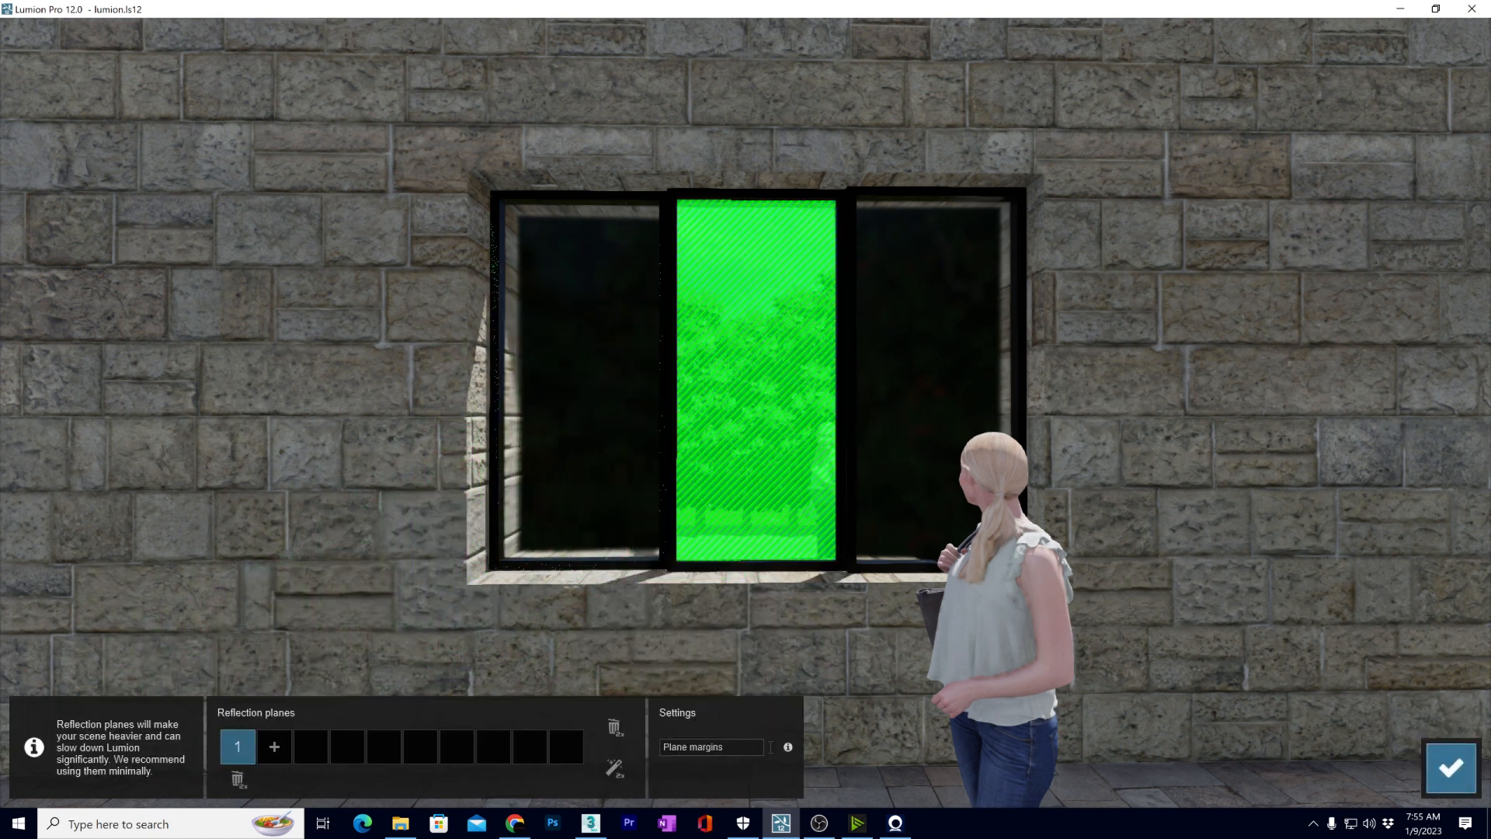
# Step: Confirm the planes, check the photo preview, and reopen the Reflection effect's plane editor
pyautogui.click(273, 745)
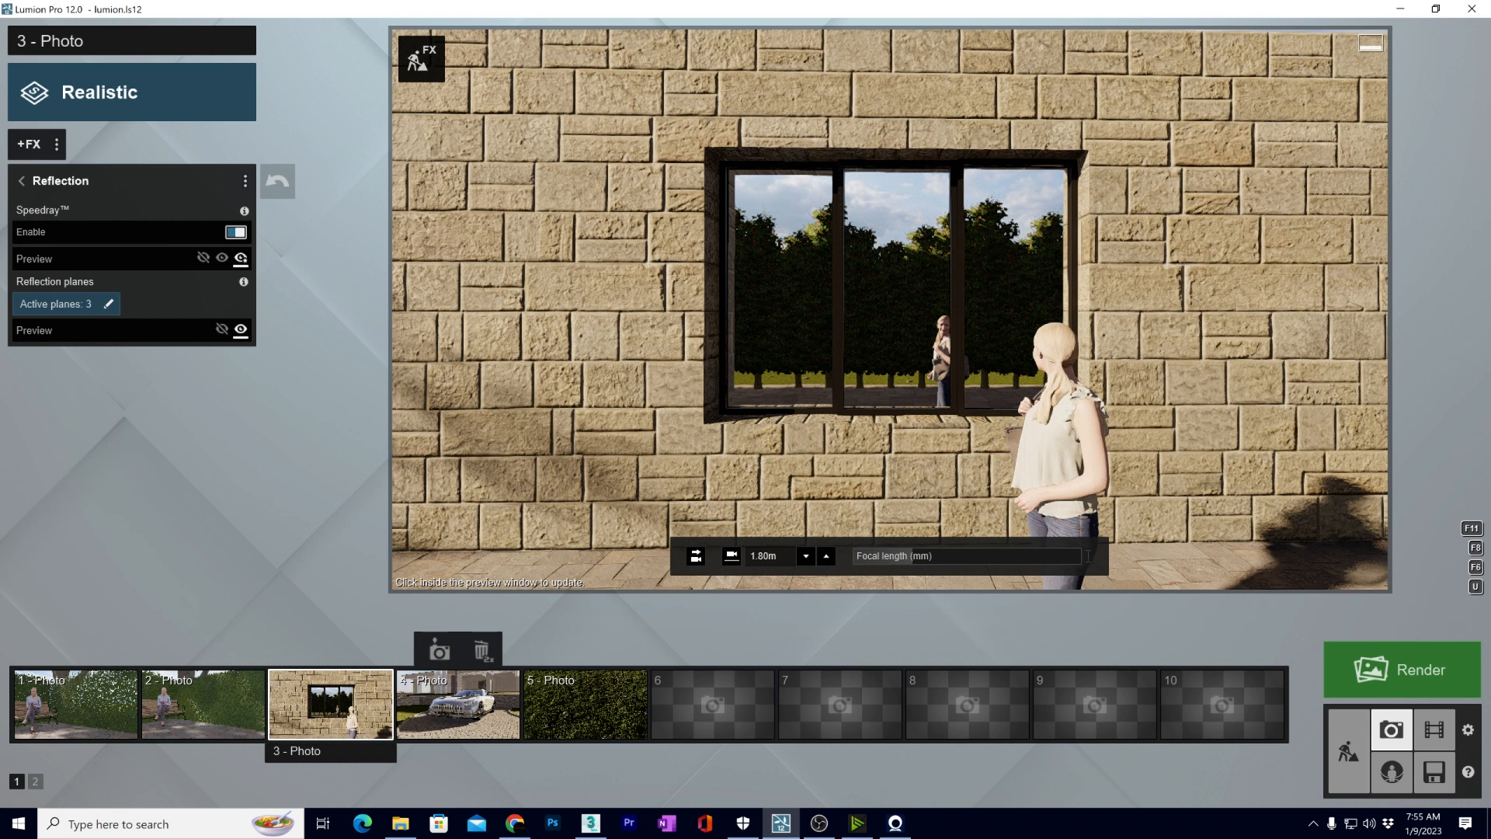
pyautogui.click(887, 311)
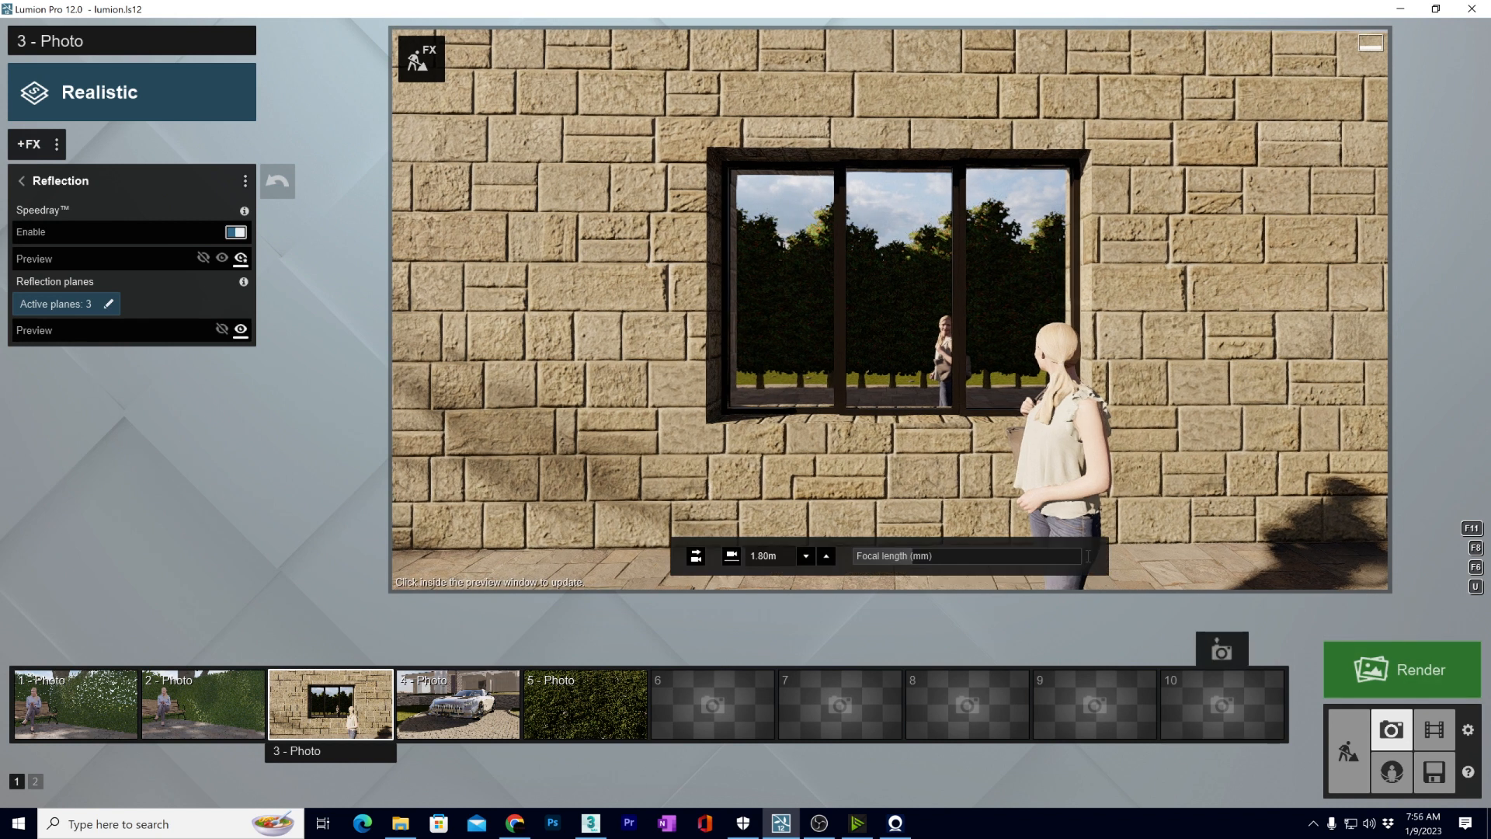
pyautogui.click(107, 302)
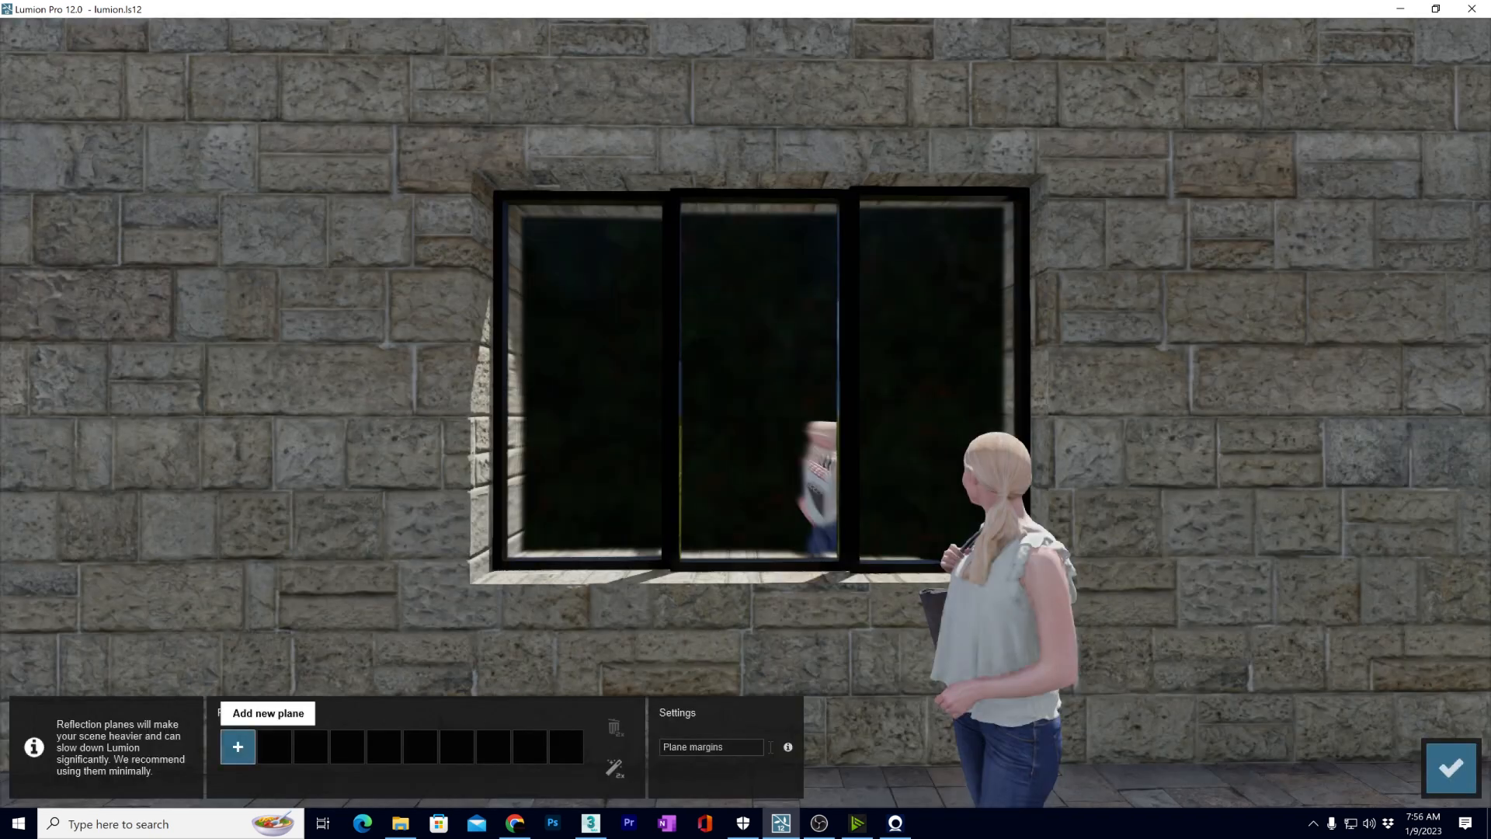
# Step: Add one wide reflection plane covering all the window panes and confirm it as the active plane
pyautogui.click(236, 747)
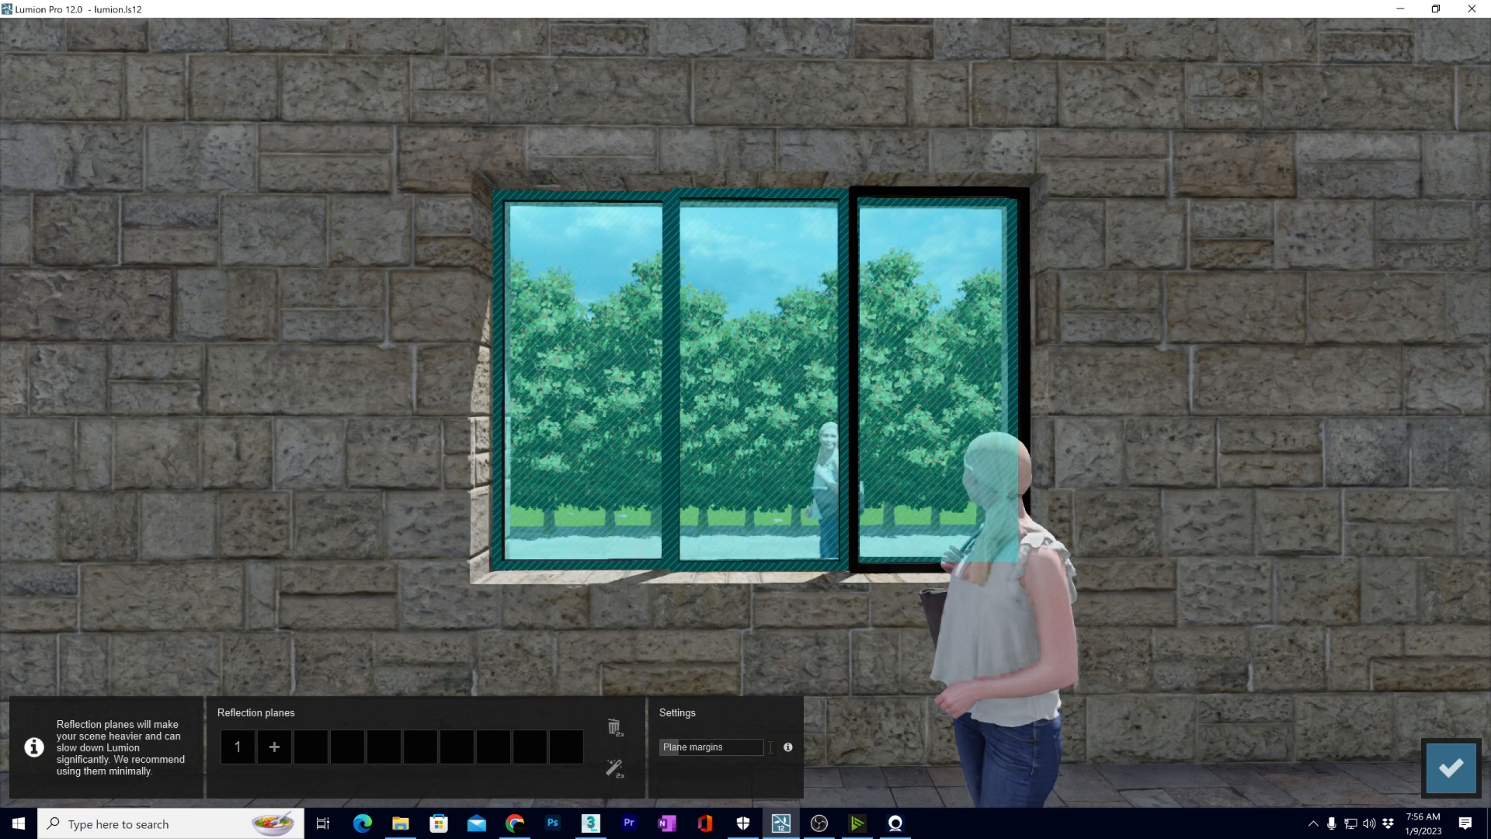
pyautogui.click(1449, 768)
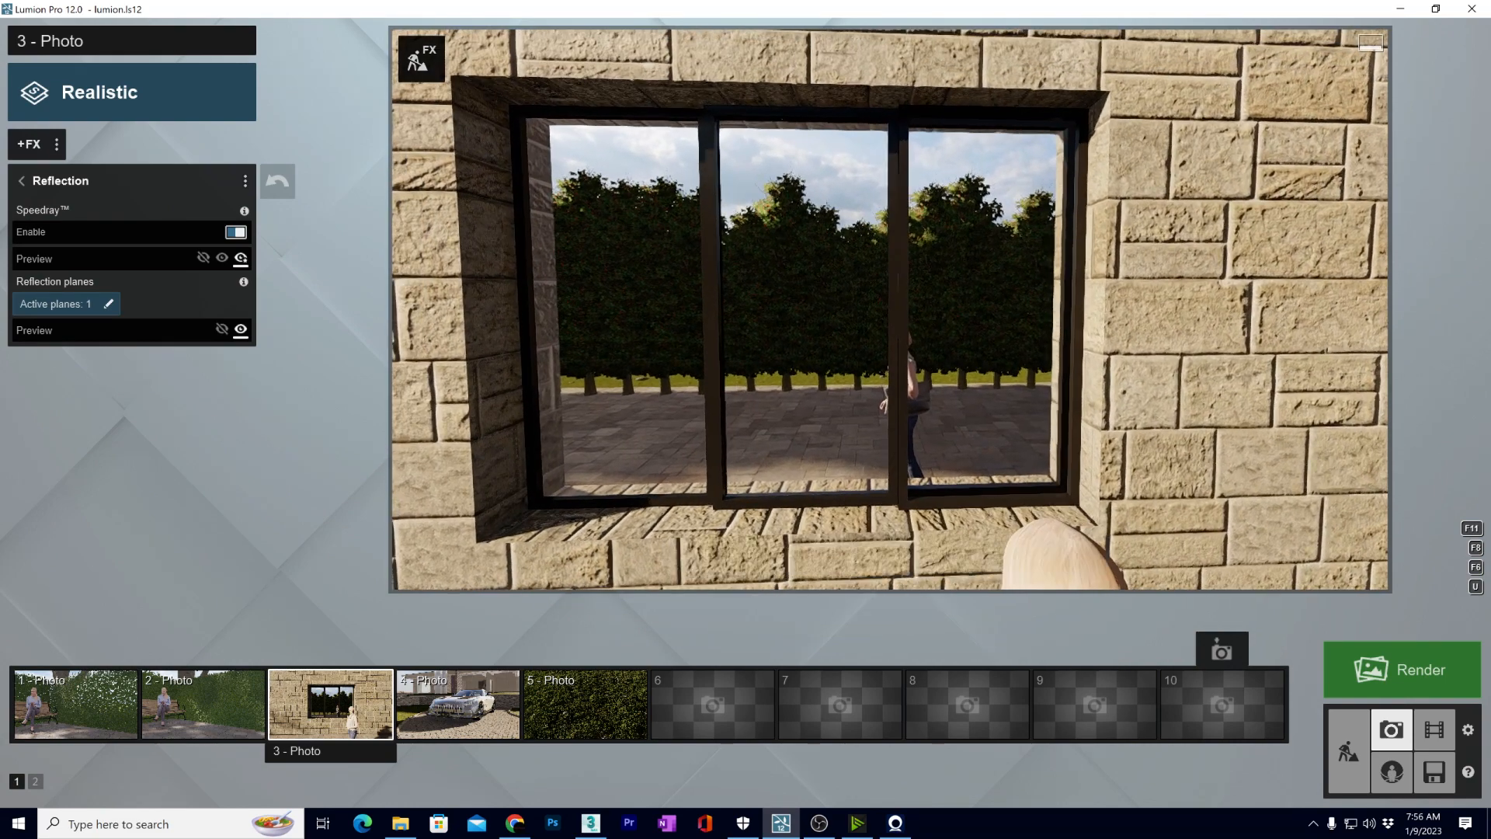
pyautogui.click(107, 303)
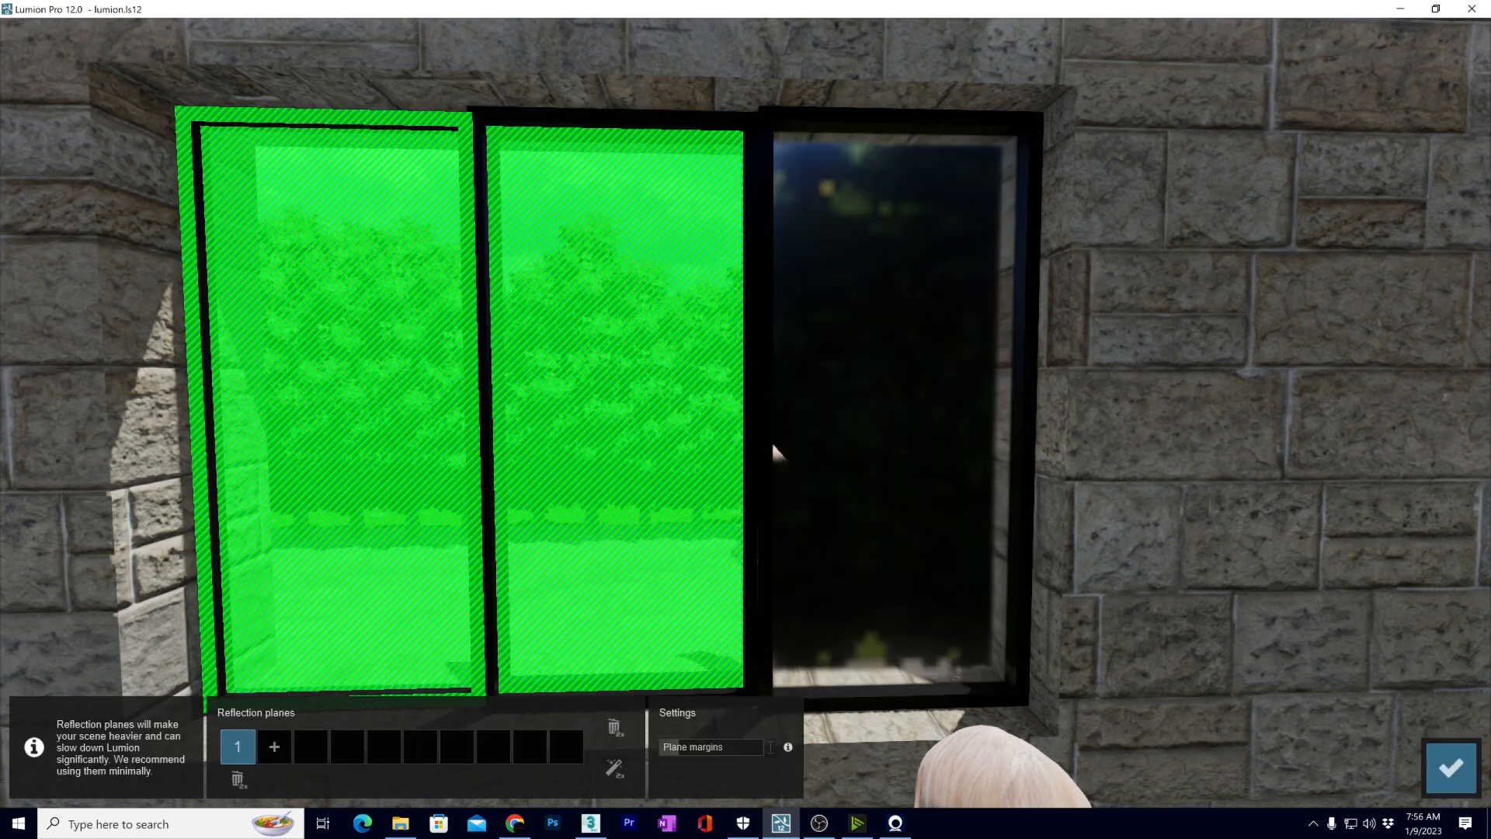
pyautogui.click(708, 747)
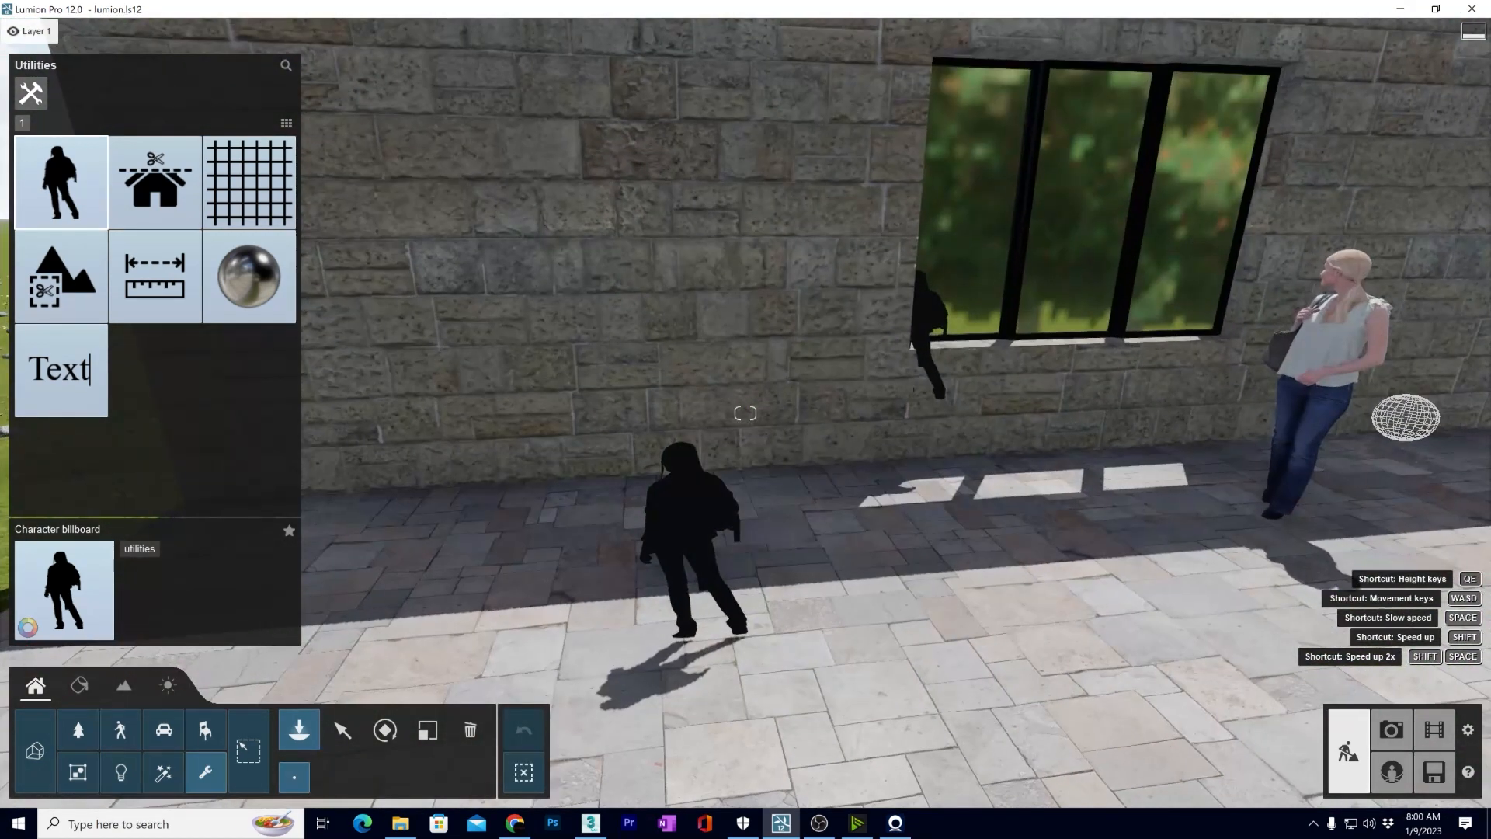
# Step: Enlarge the placed character billboard with Scale and check the couple photo in the photo preview
pyautogui.click(690, 533)
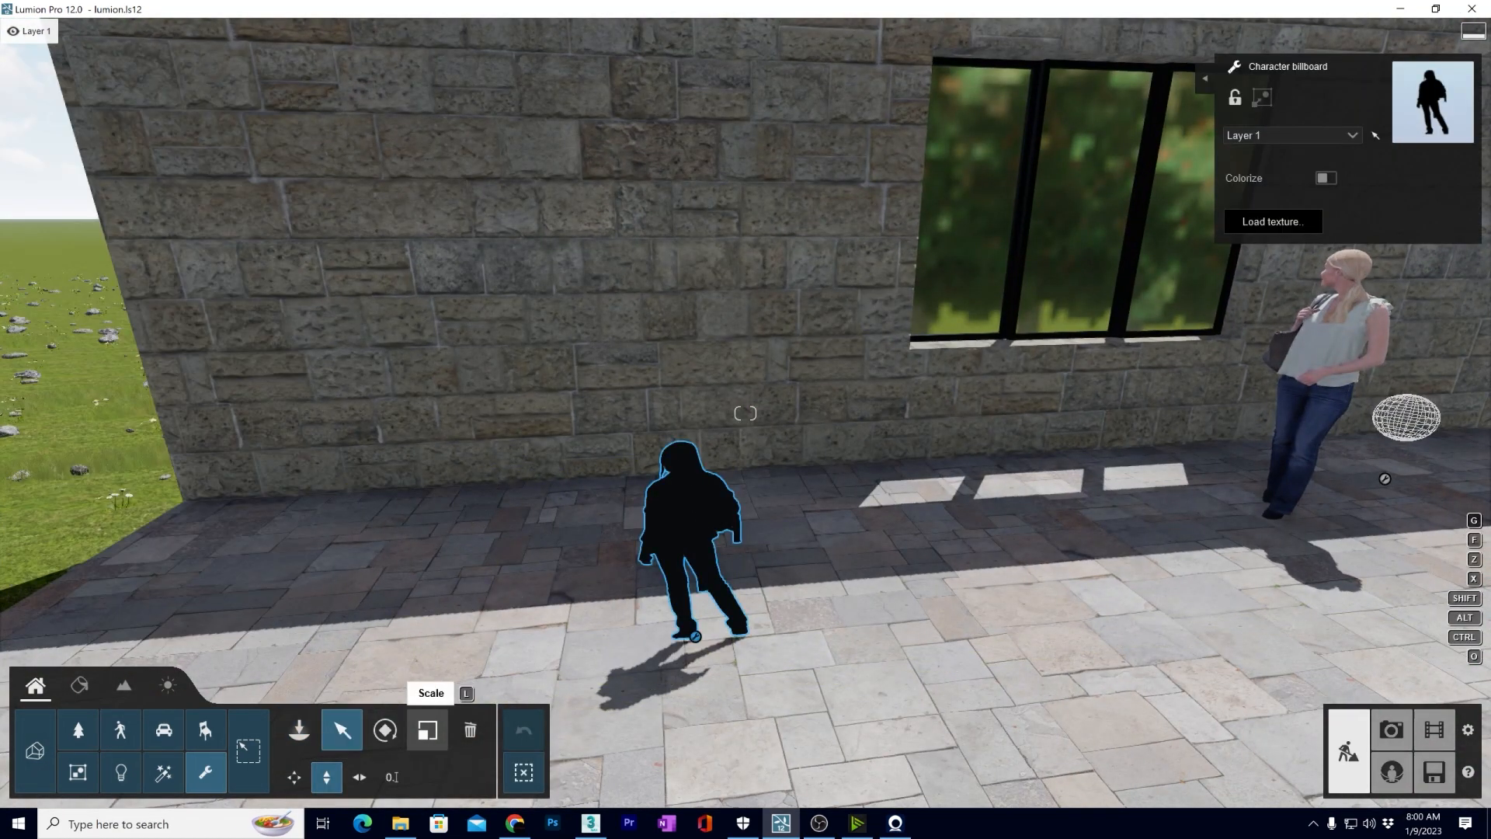
pyautogui.click(426, 730)
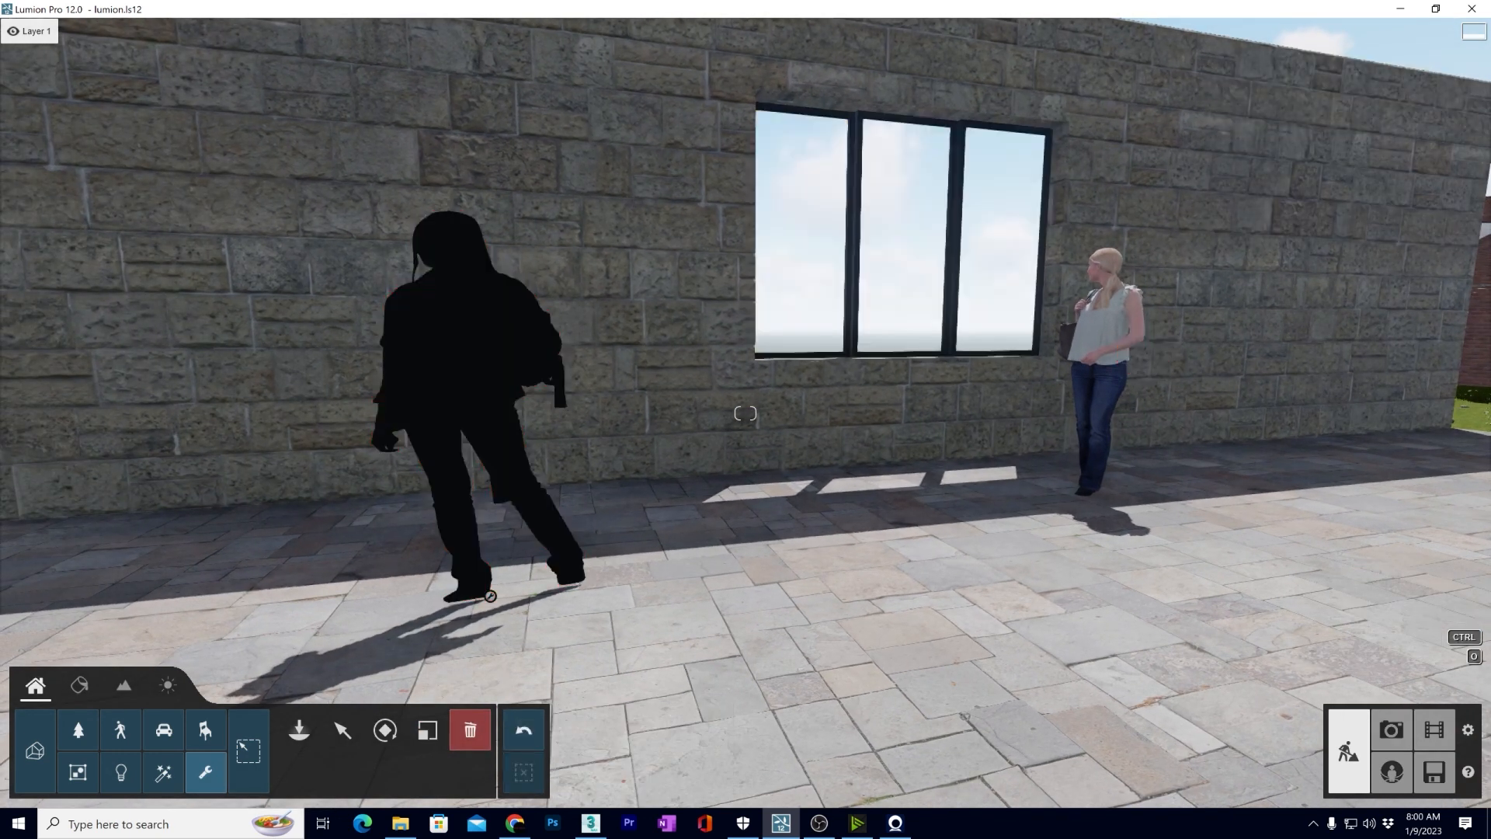
pyautogui.moveTo(522, 730)
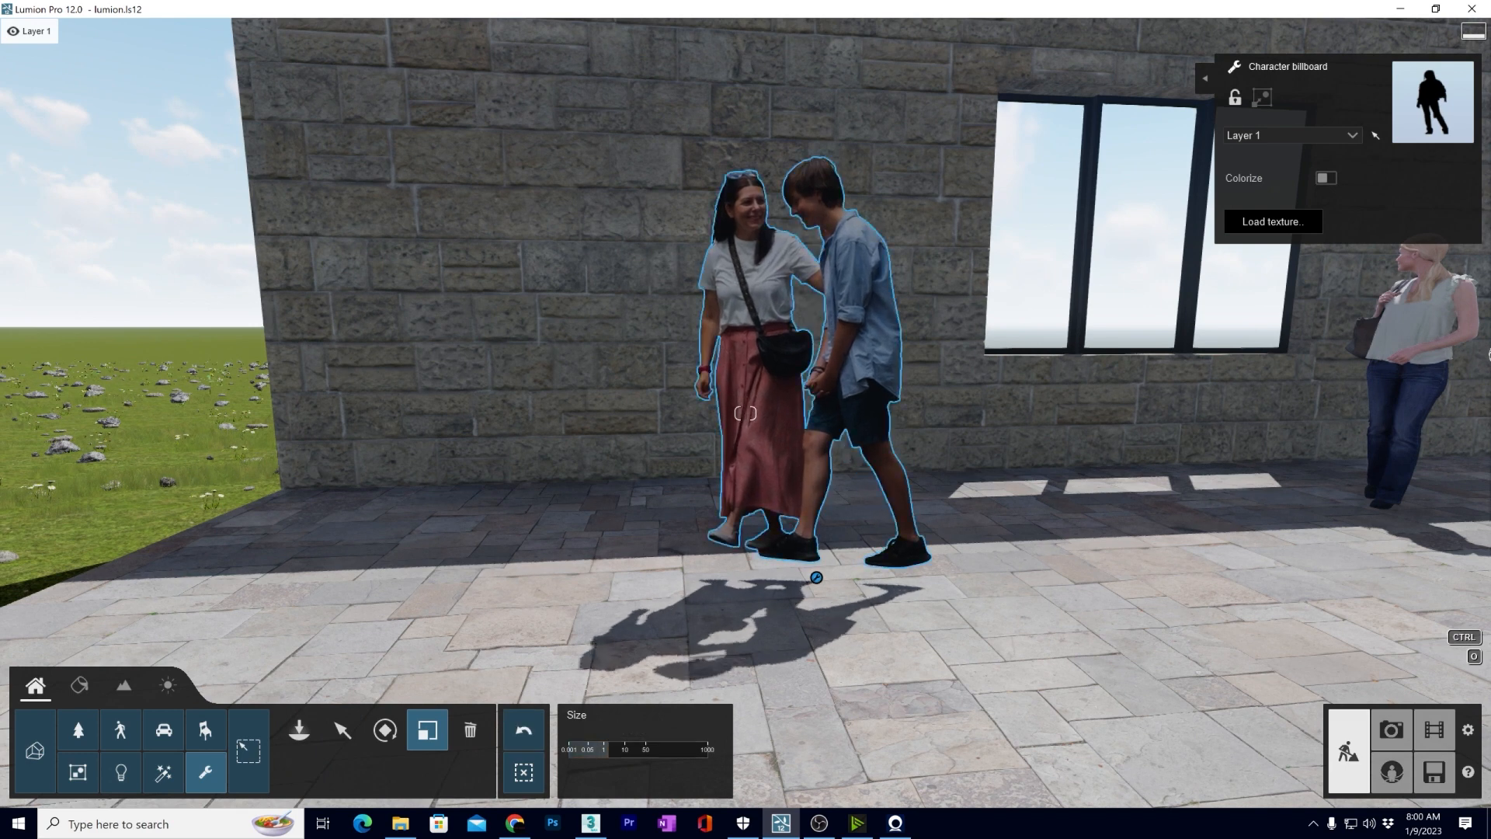
pyautogui.click(340, 731)
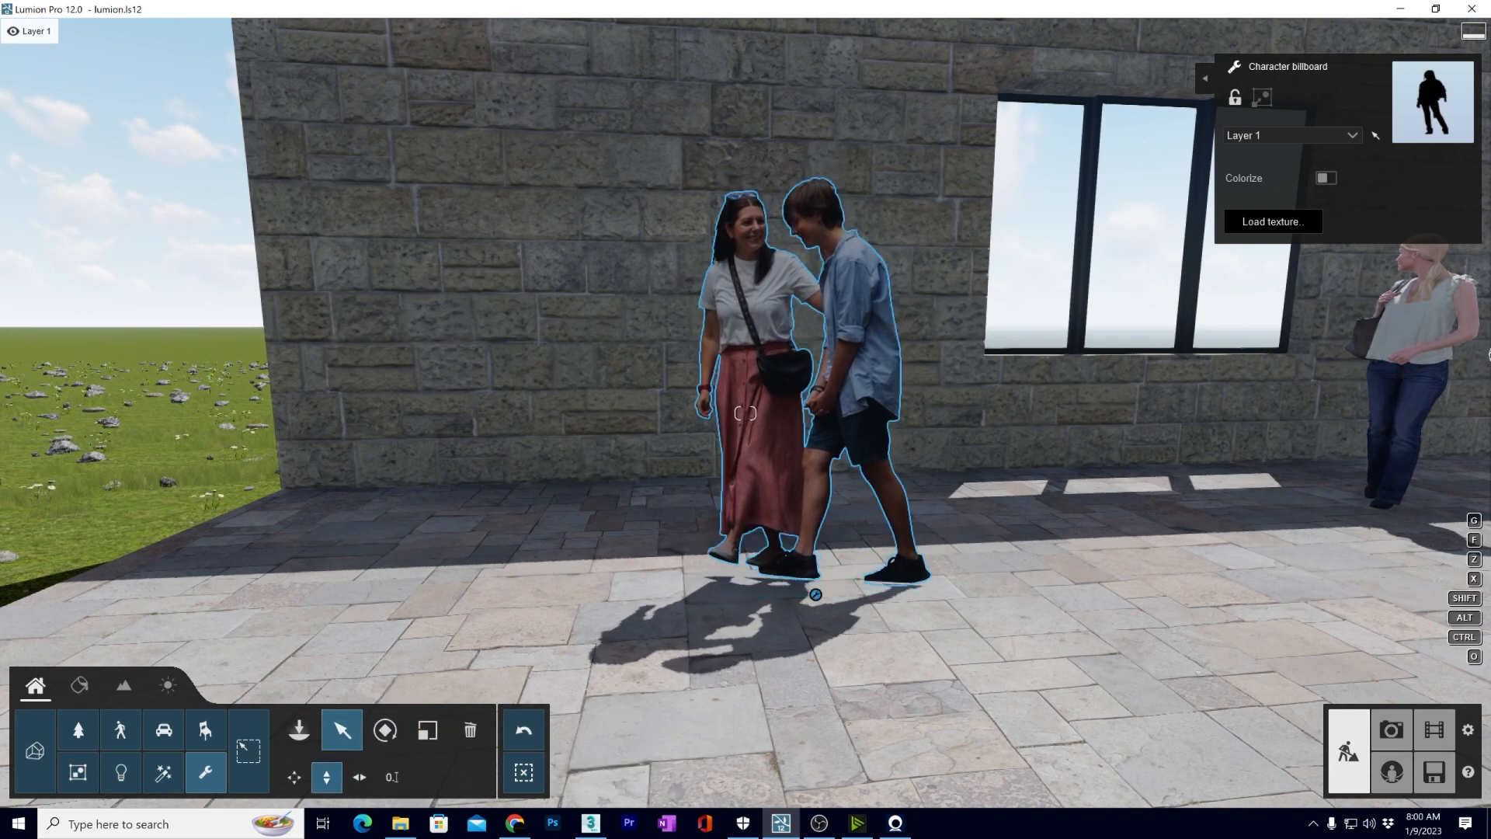
pyautogui.click(1389, 730)
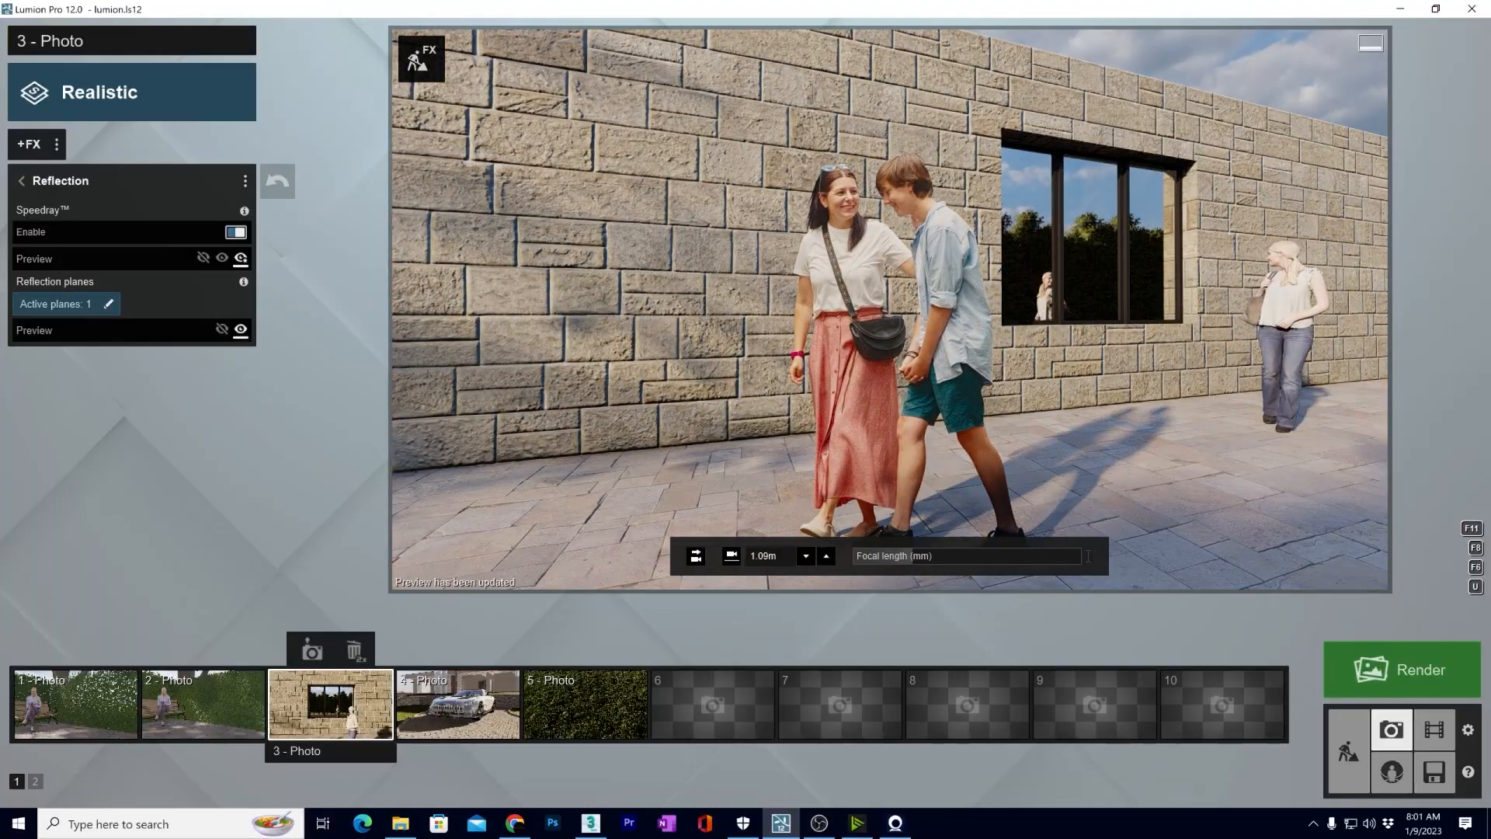
pyautogui.click(456, 704)
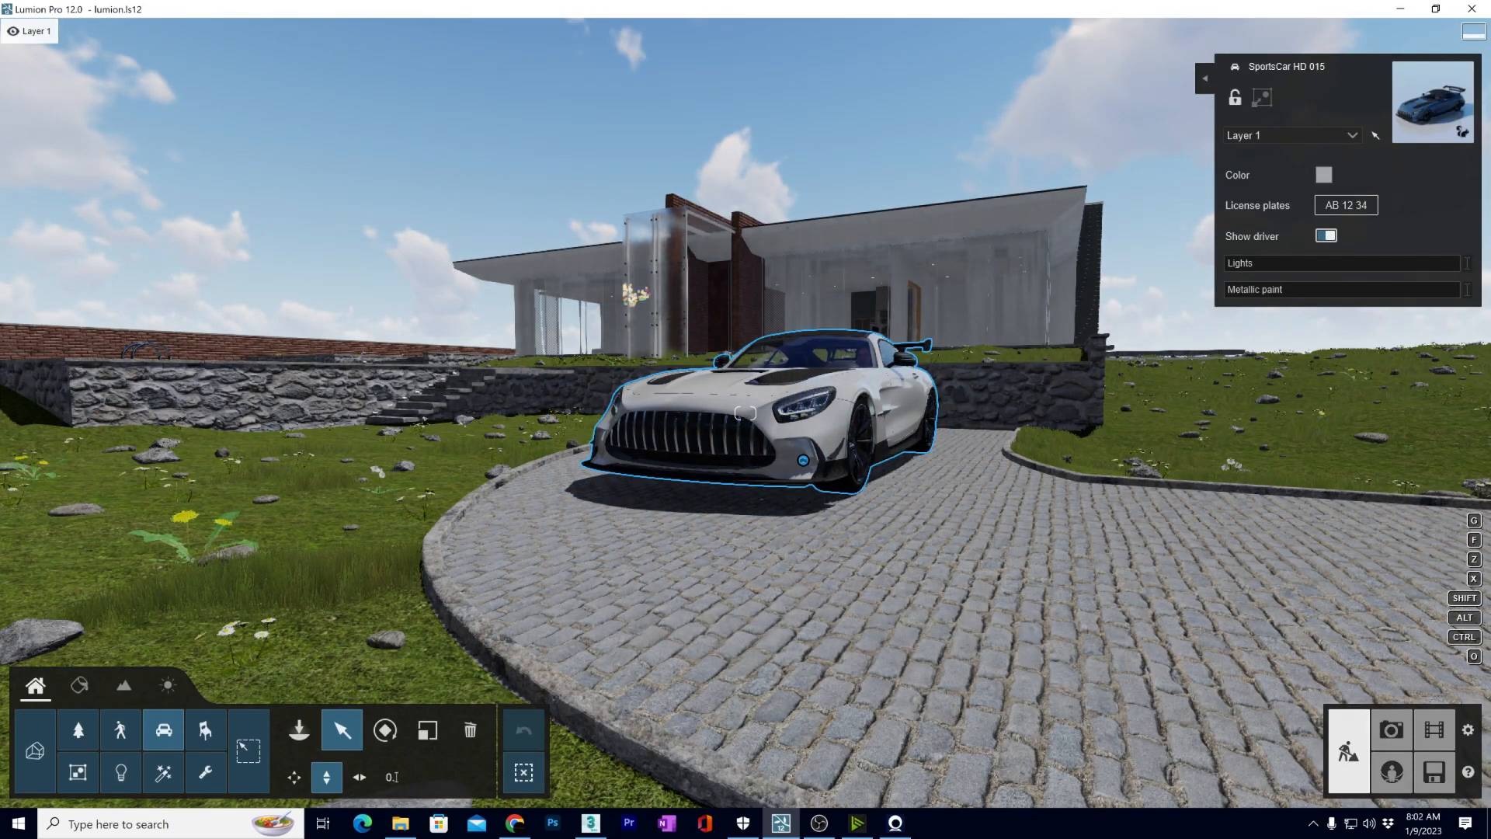
# Step: Give the SportsCar a Turkish license plate collection and confirm the choice
pyautogui.click(1344, 205)
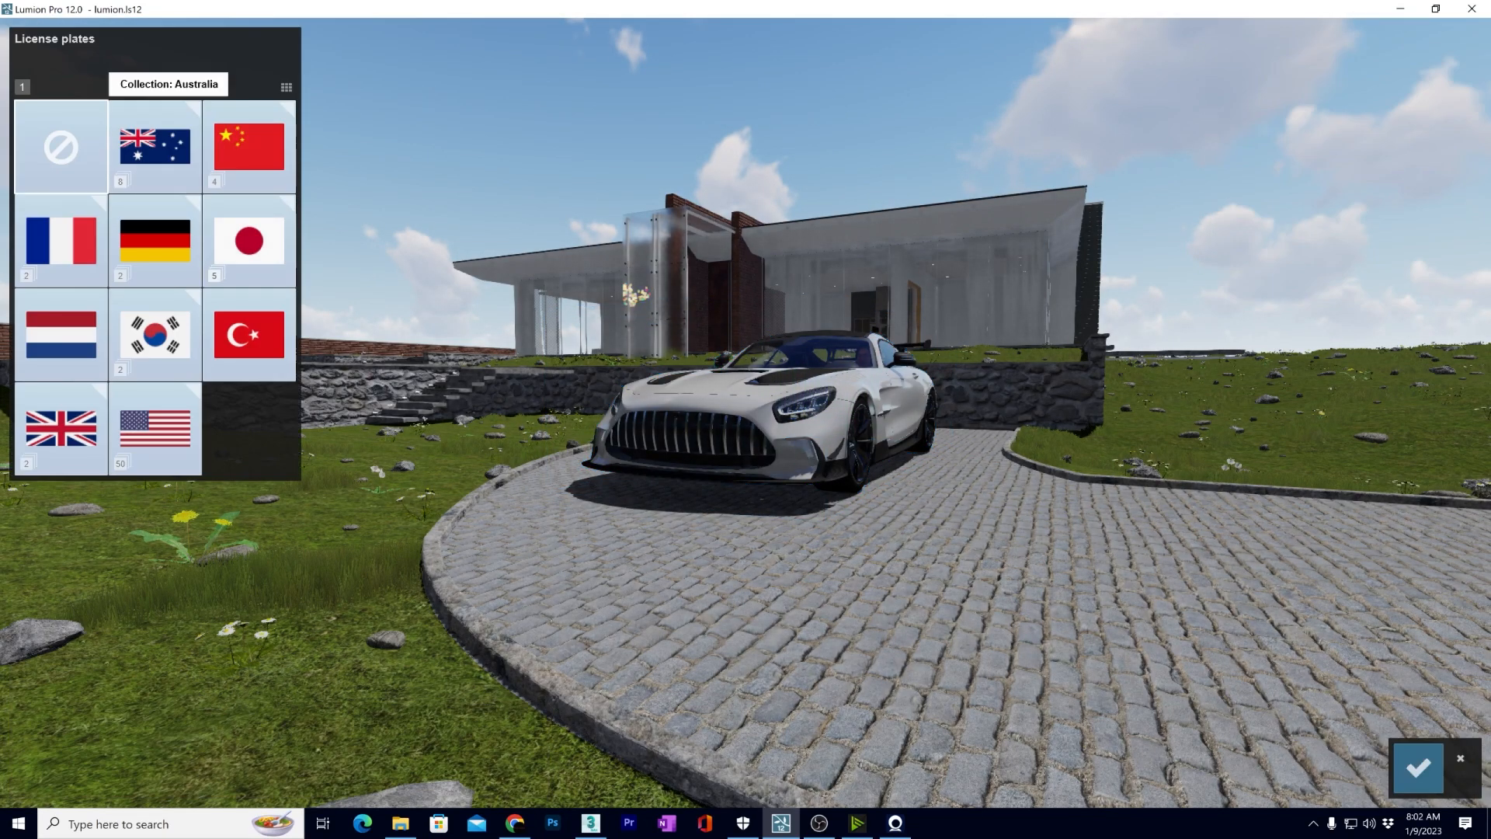
pyautogui.click(154, 239)
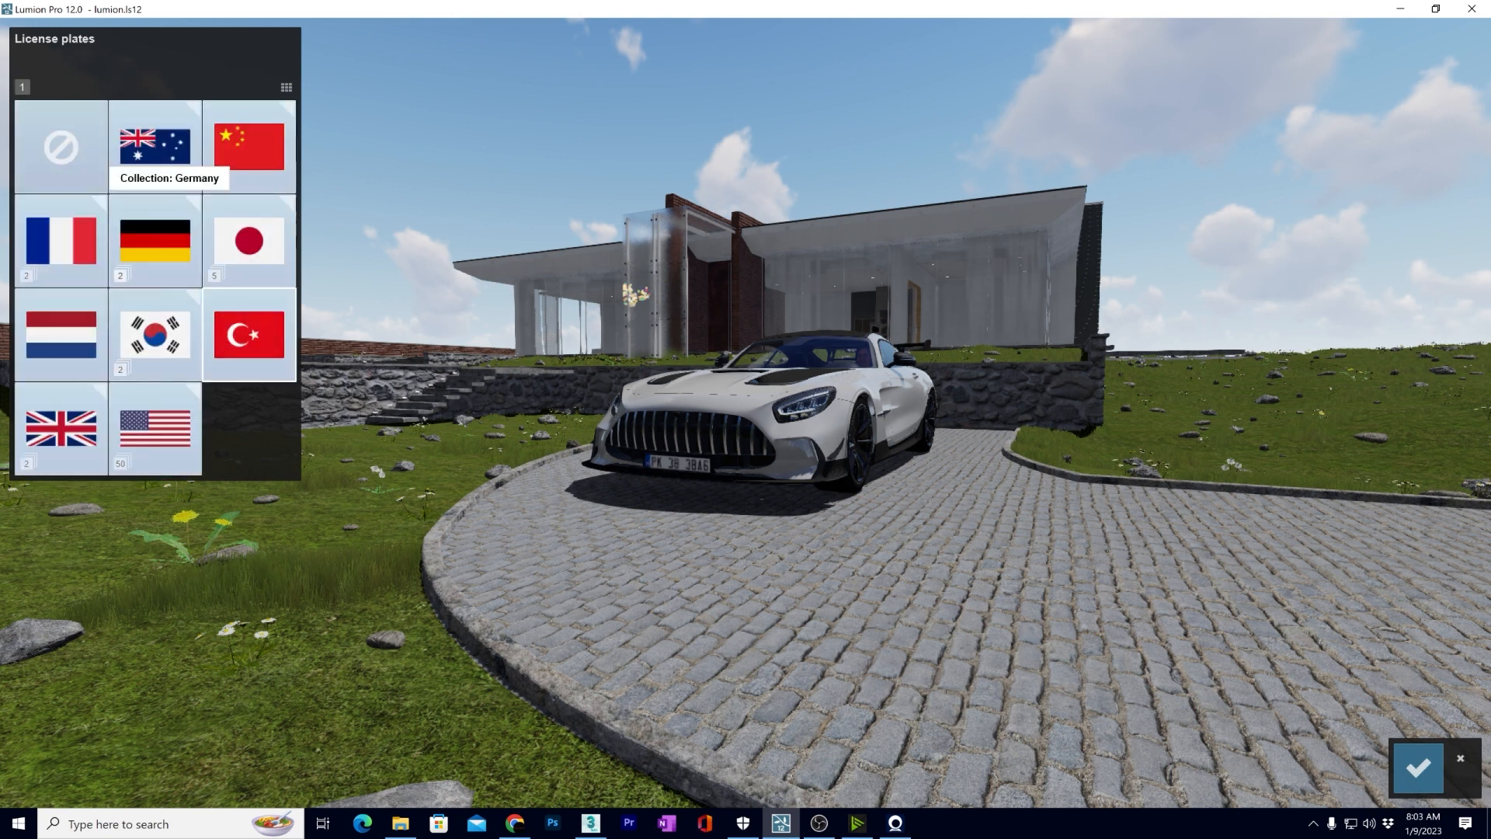
pyautogui.click(154, 146)
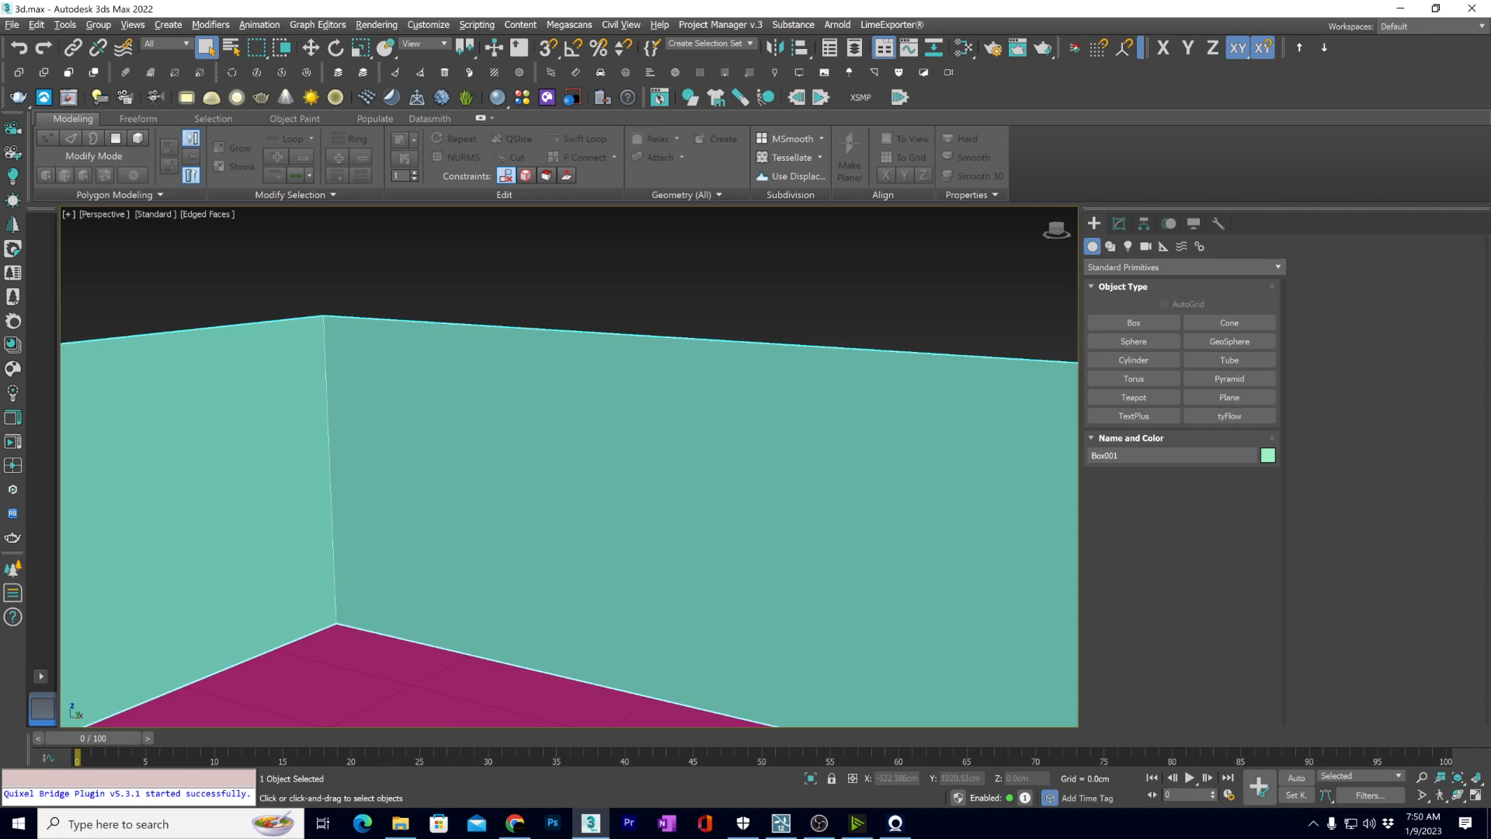
# Step: Zoom out to frame the gridded wall-and-floor box model with Edged Faces shown
pyautogui.click(780, 823)
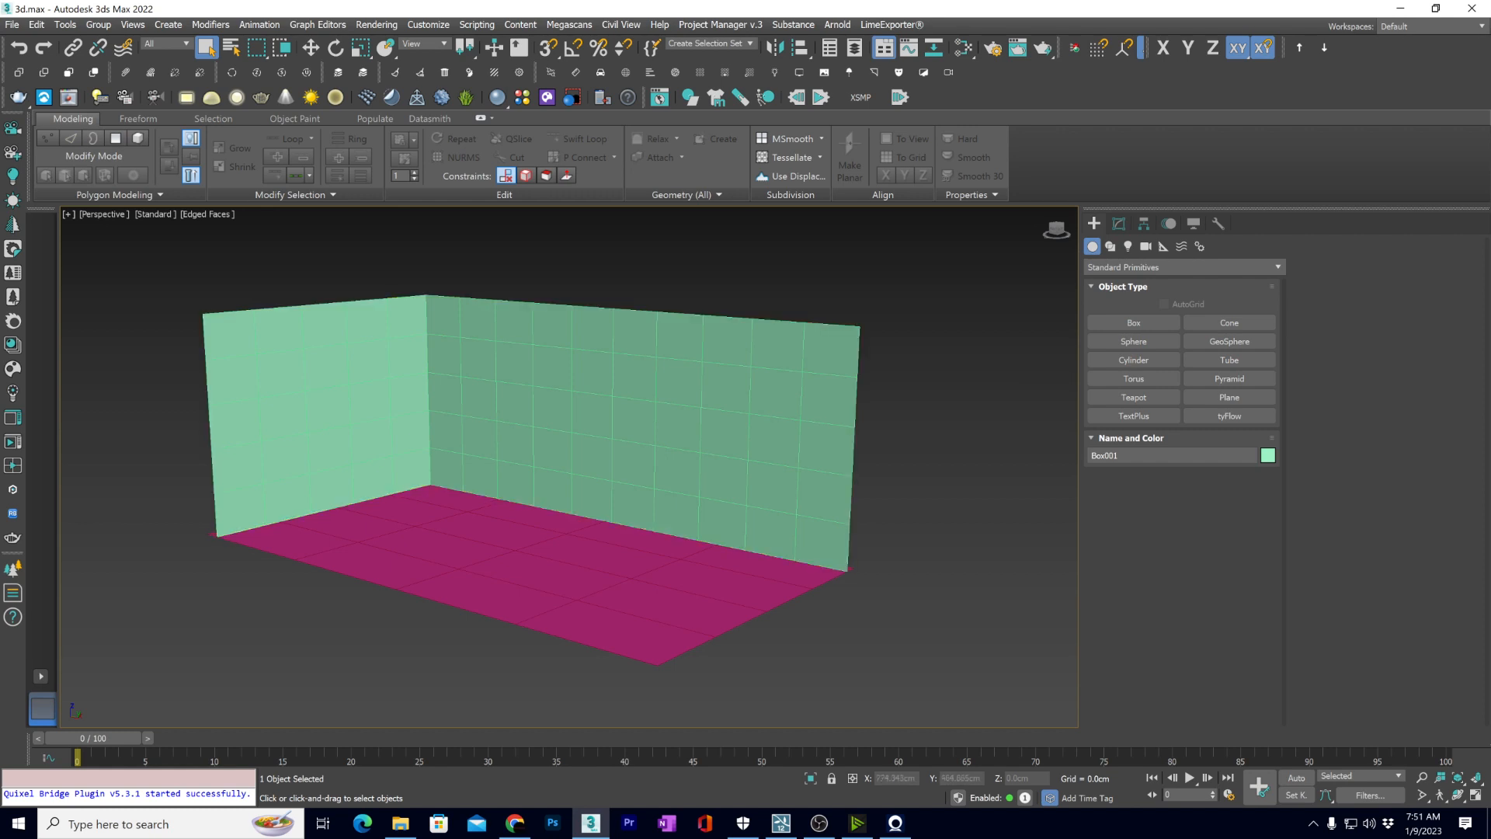
pyautogui.click(780, 824)
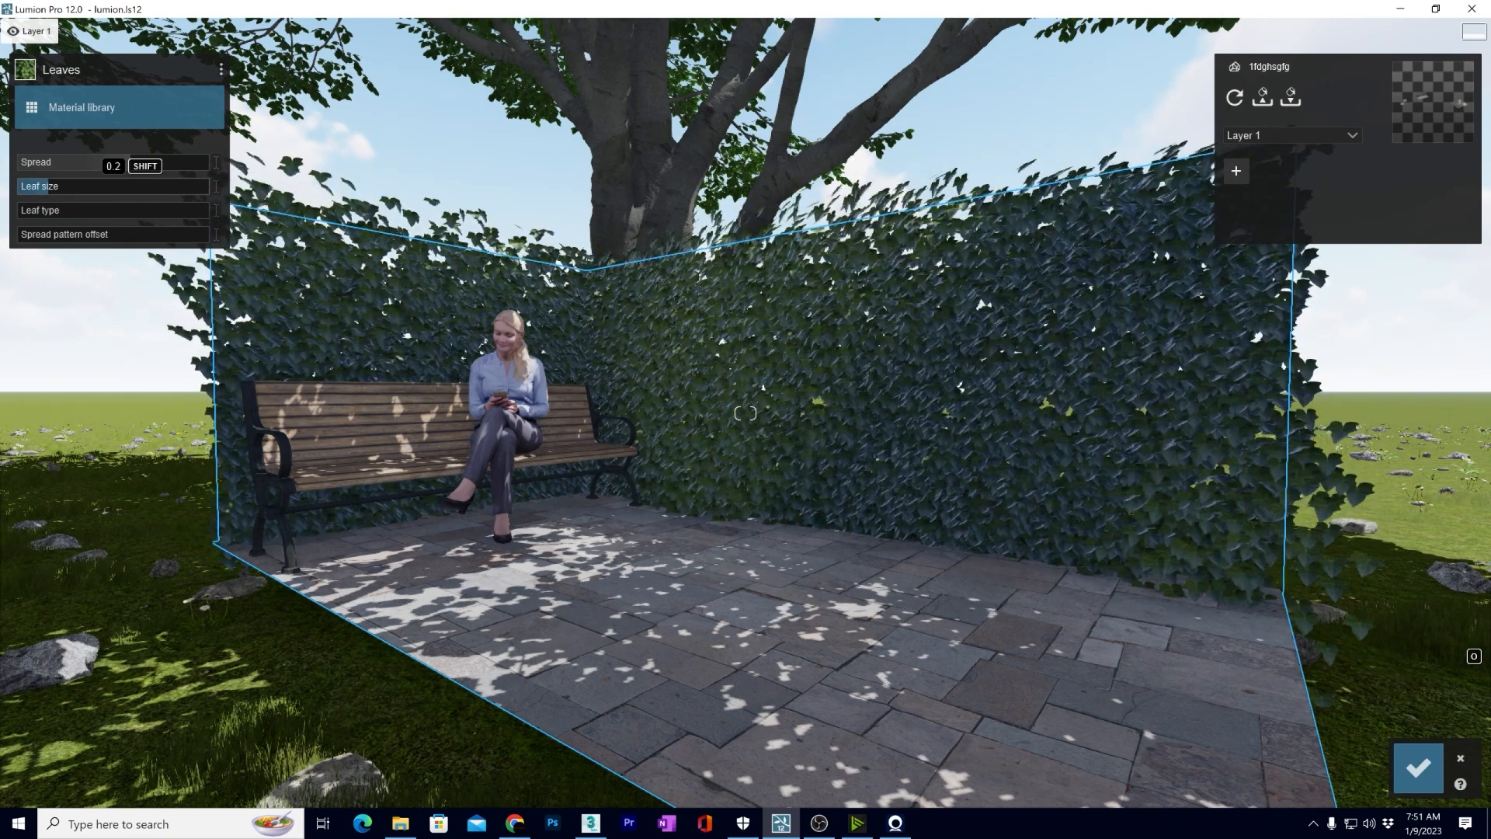
# Step: Adjust the Leaves material's Spread slider so the ivy covers the walls densely
pyautogui.click(590, 823)
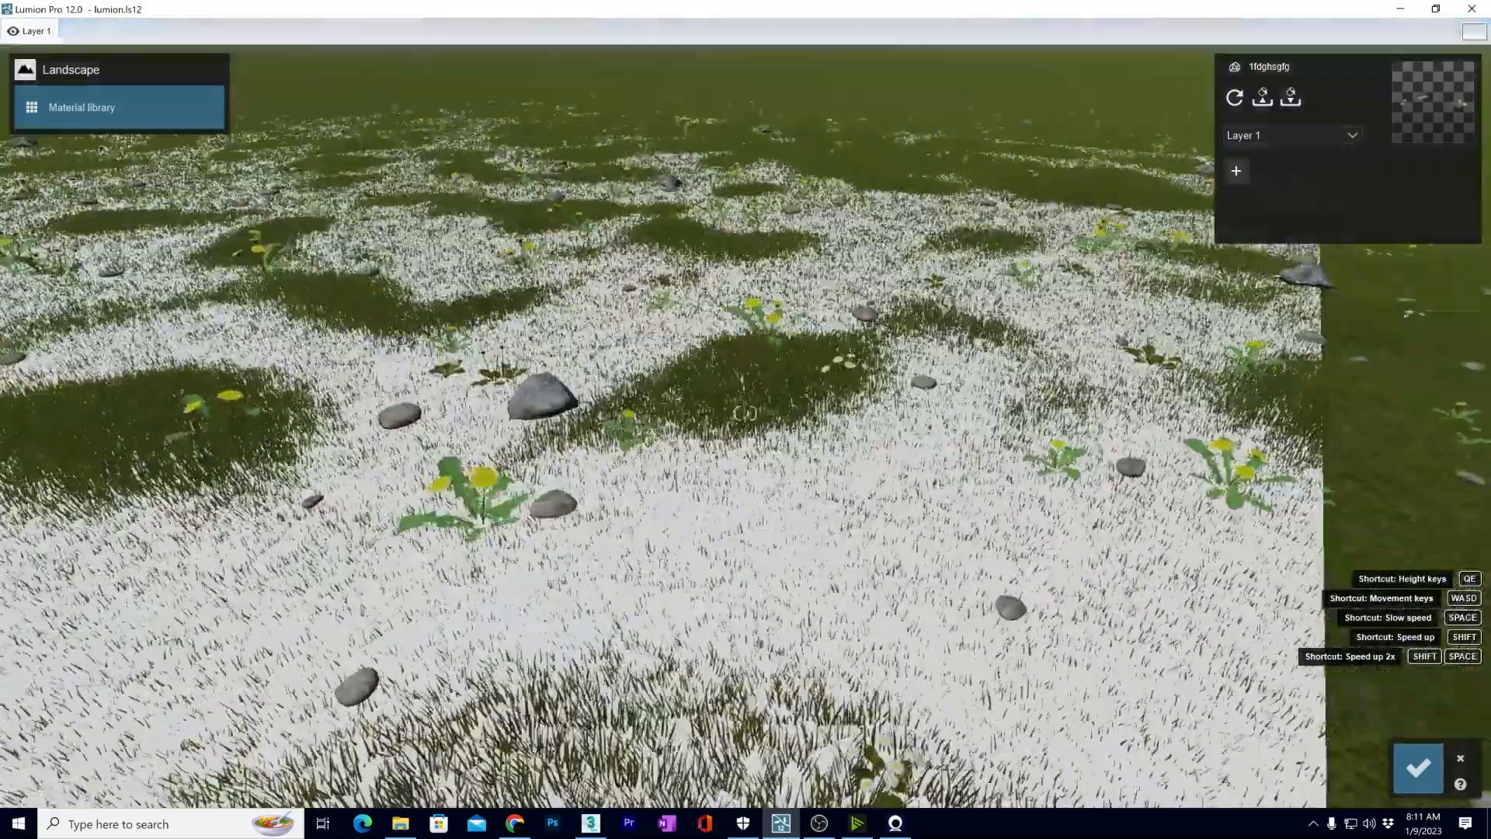
# Step: Select Plane010Mesh and browse the material library's Various > 3D grass for Wild Grass 02
pyautogui.click(82, 107)
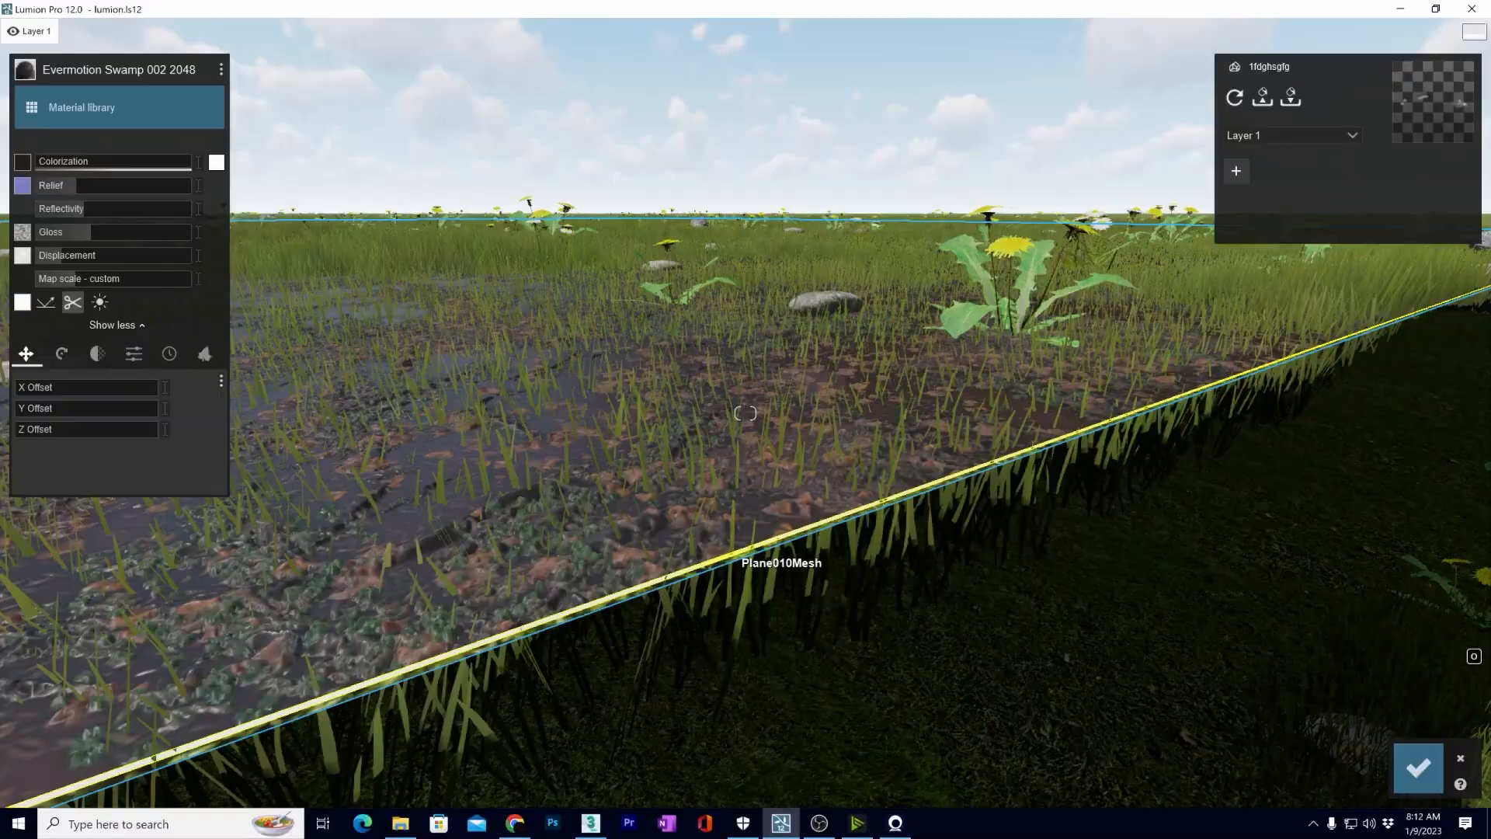
pyautogui.click(83, 107)
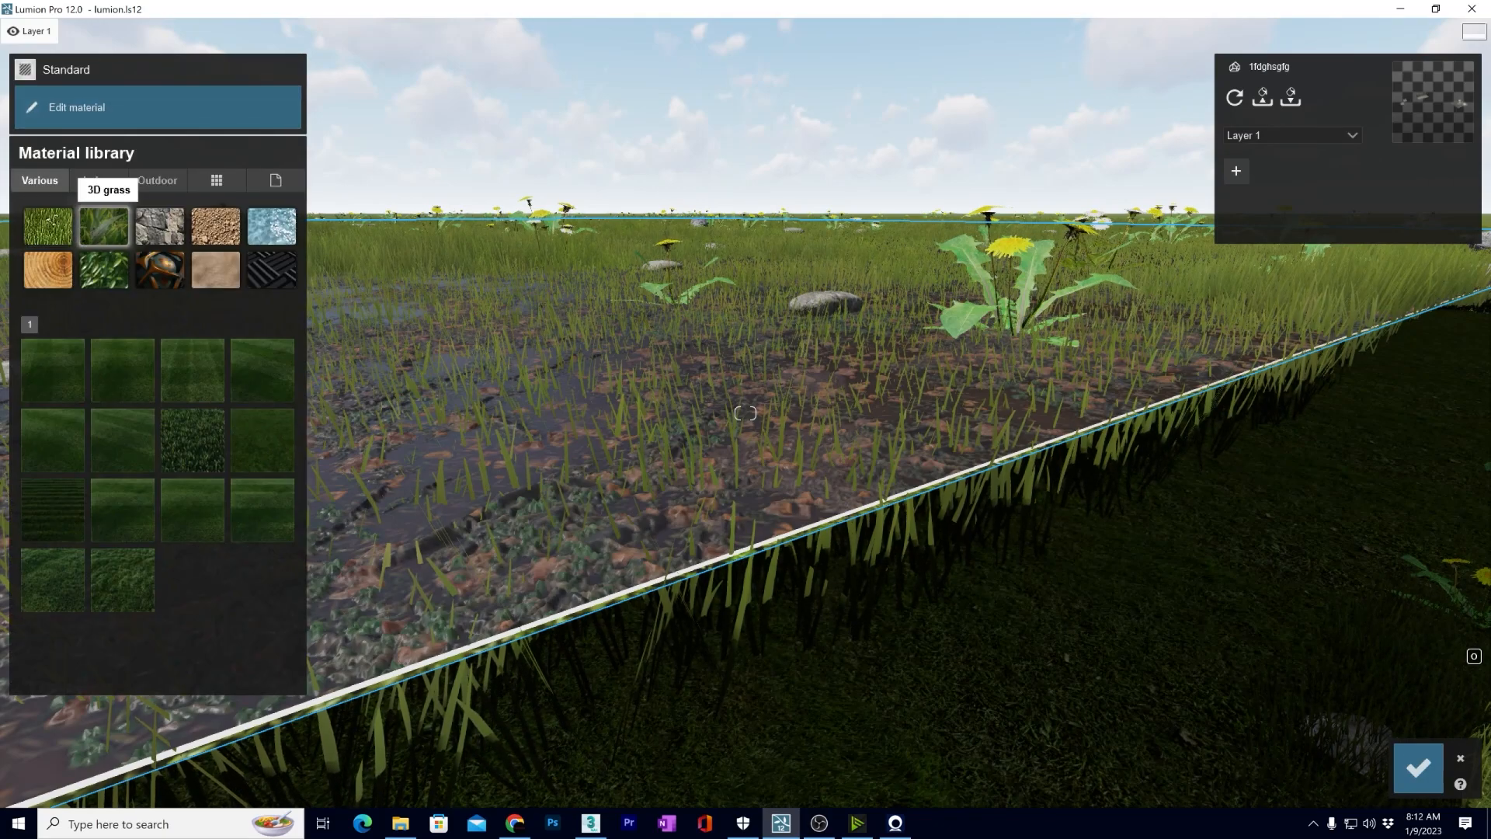
pyautogui.click(121, 579)
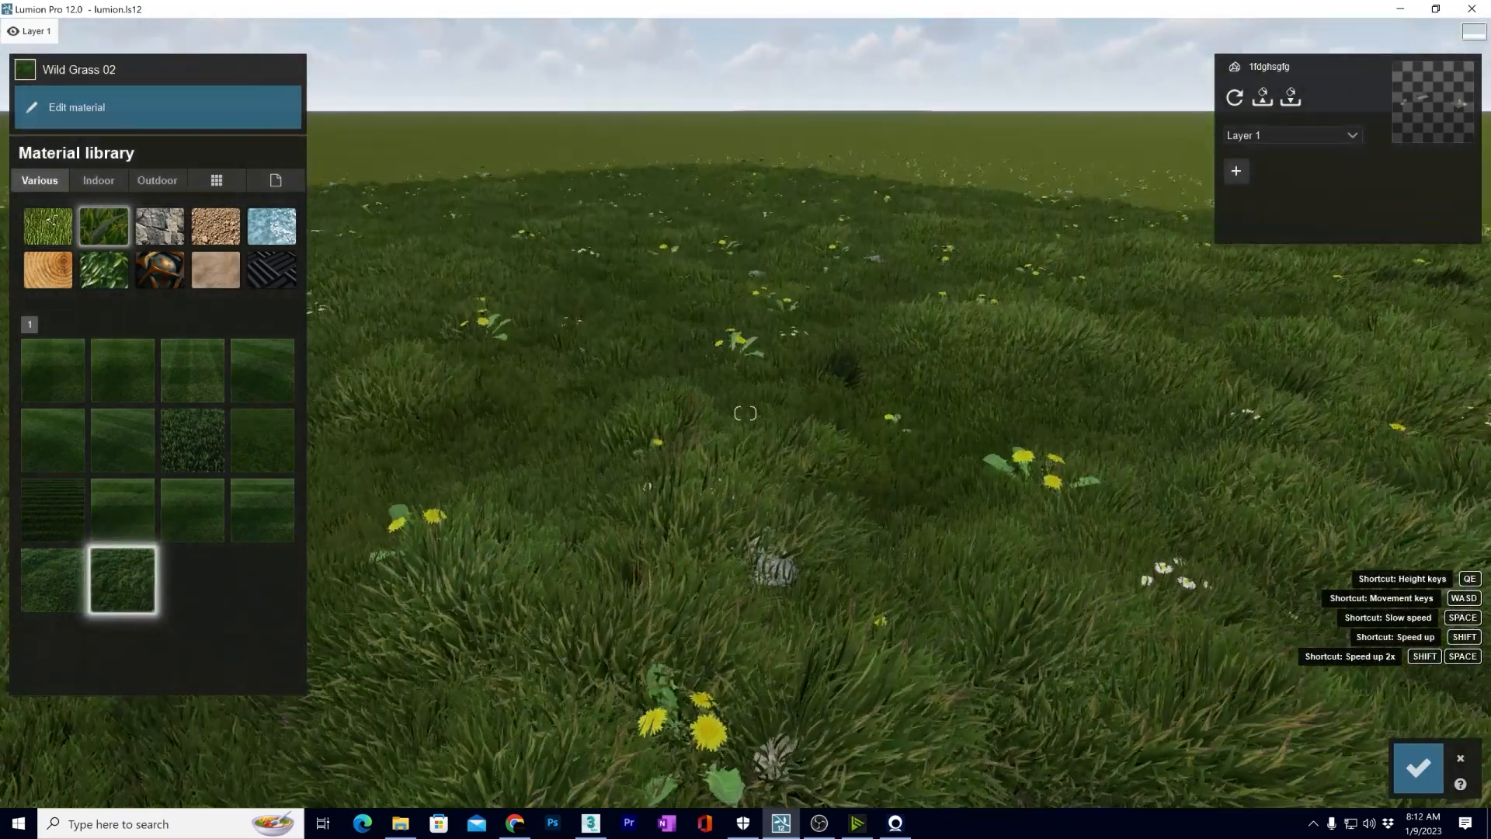